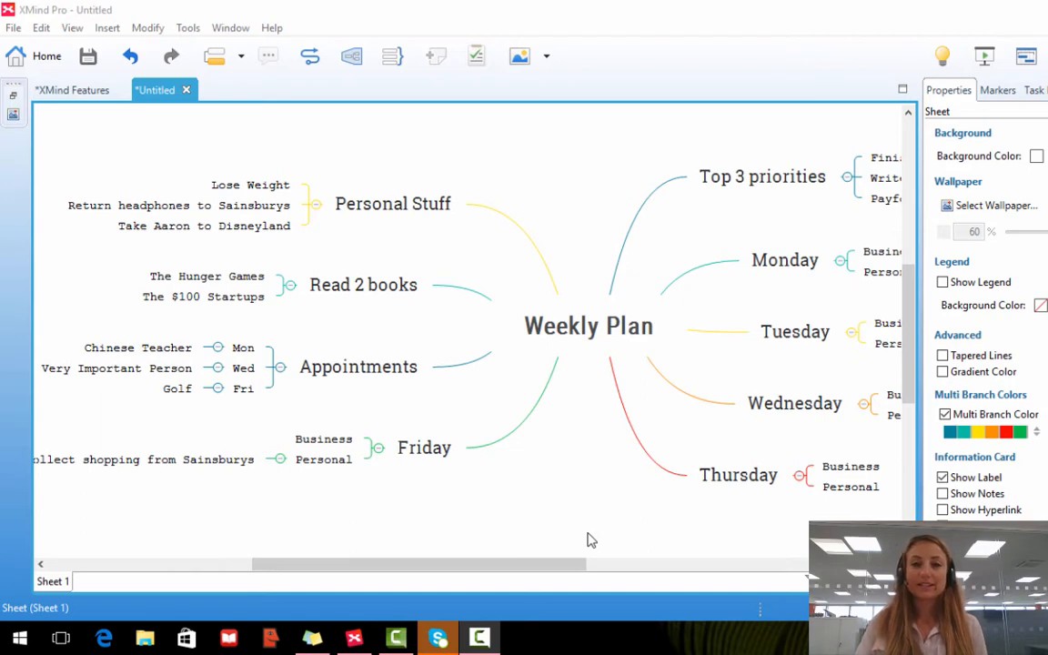
mouse_move(534, 519)
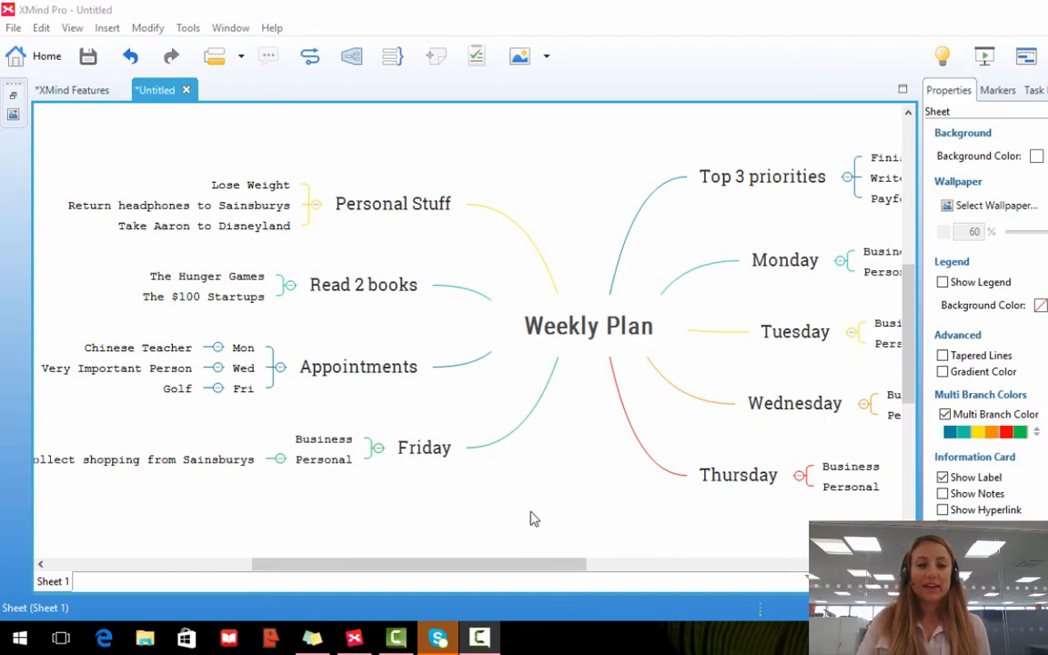
Select The Hunger Games topic and show the Images insert options.
left_click(206, 275)
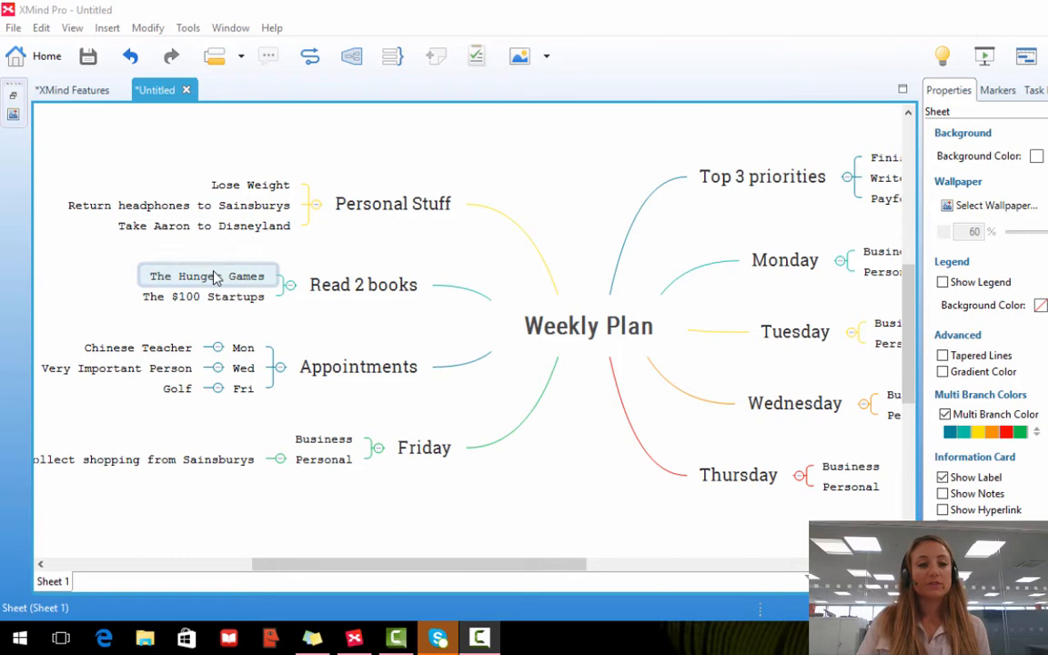
left_click(208, 274)
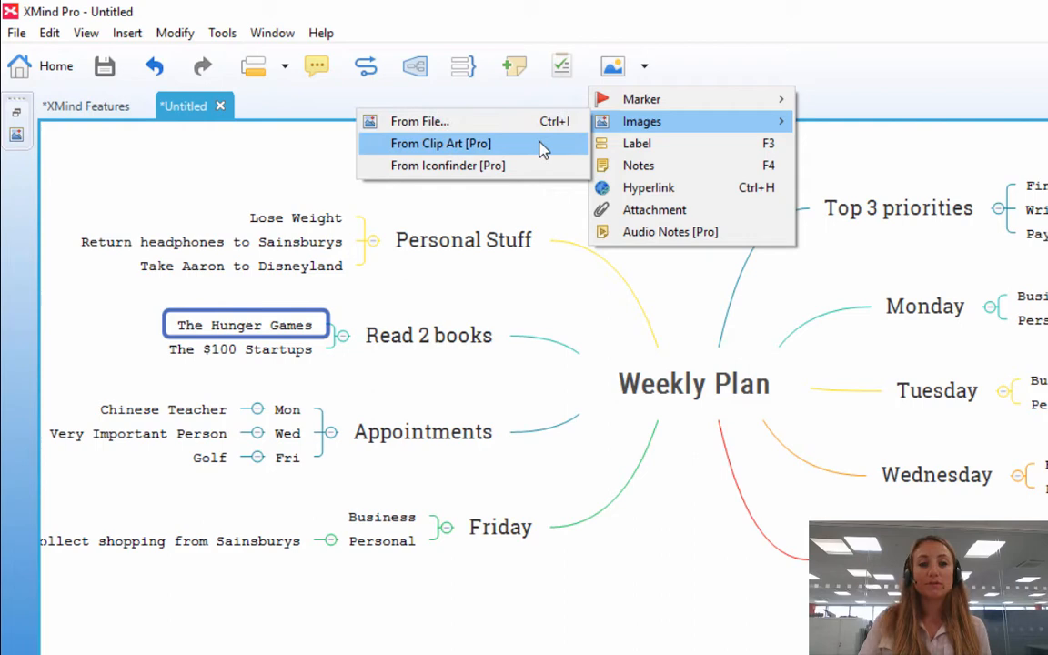
mouse_move(447, 165)
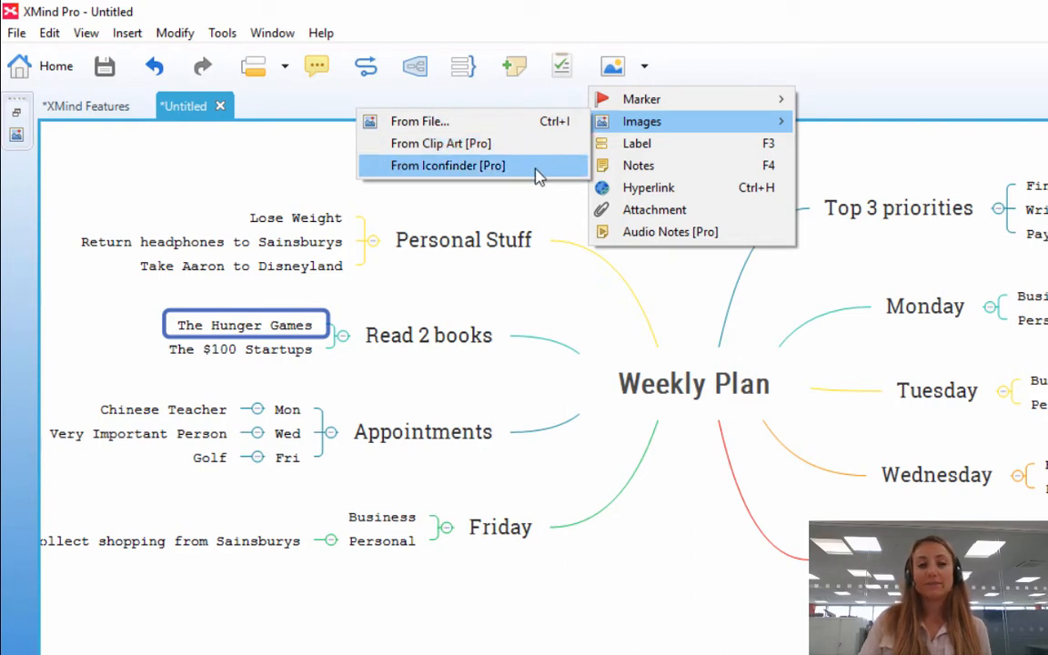
mouse_move(450, 121)
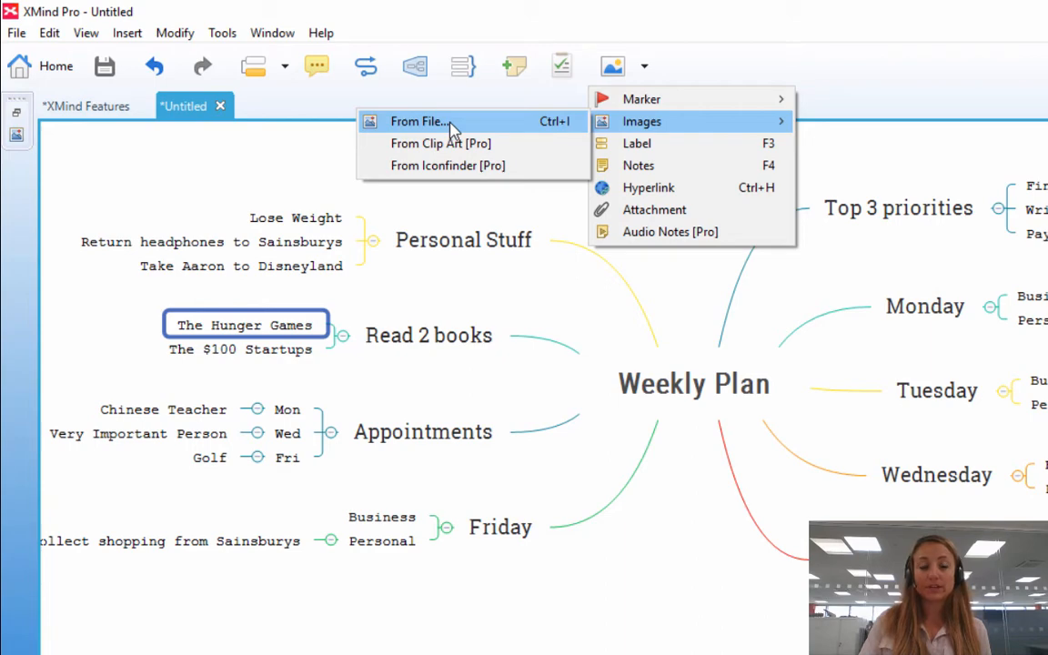
Attach the Hunger Games cover image from file, then select The $100 Startups topic.
left_click(418, 121)
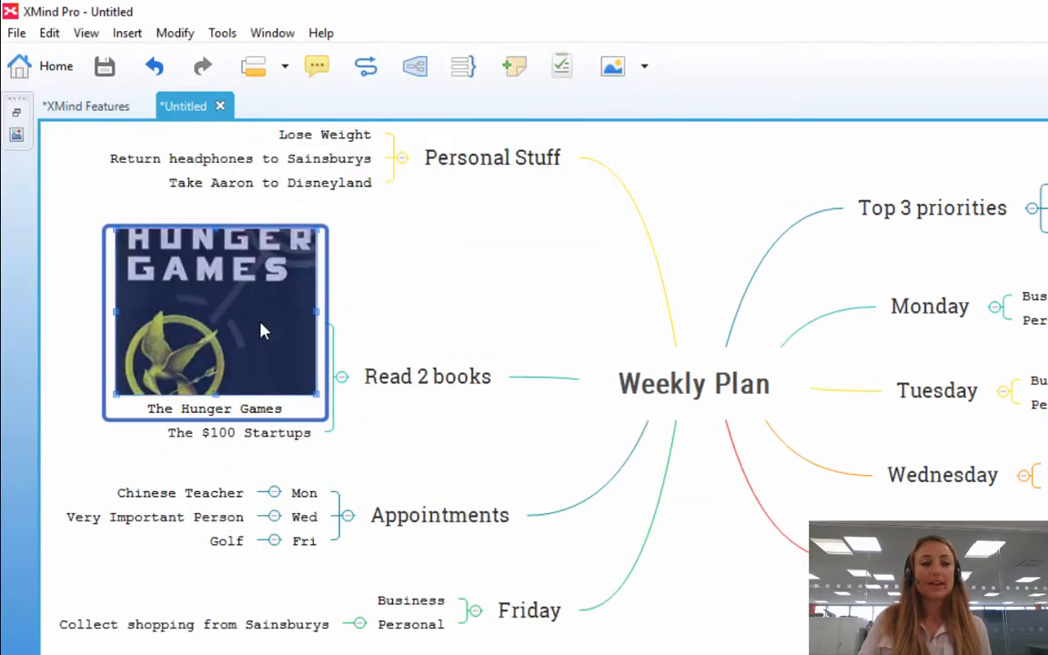
mouse_move(260, 328)
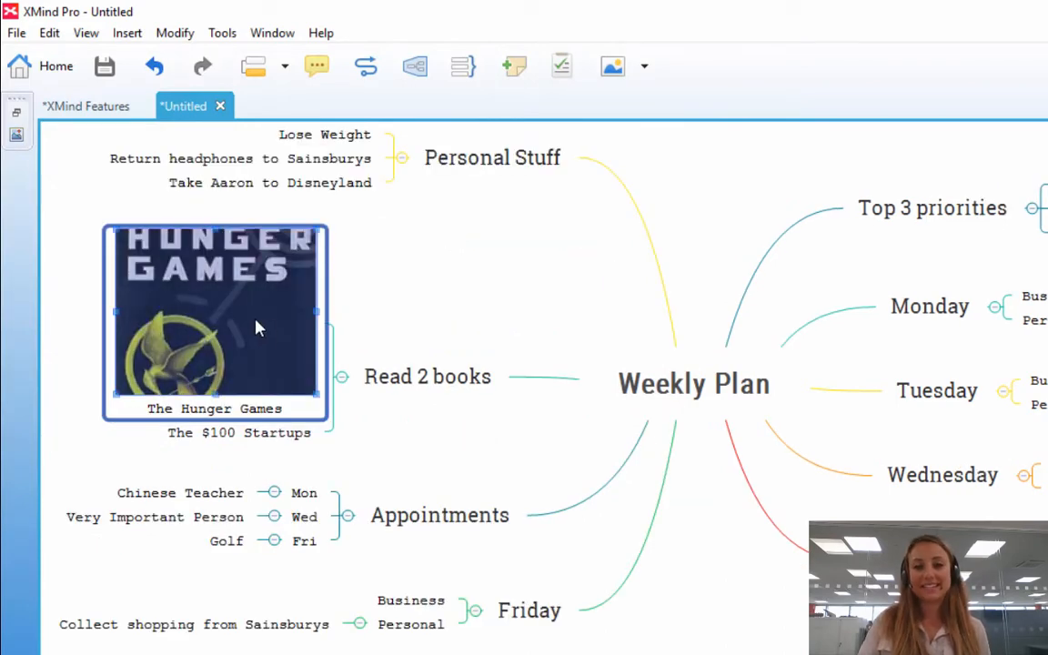
left_click(241, 432)
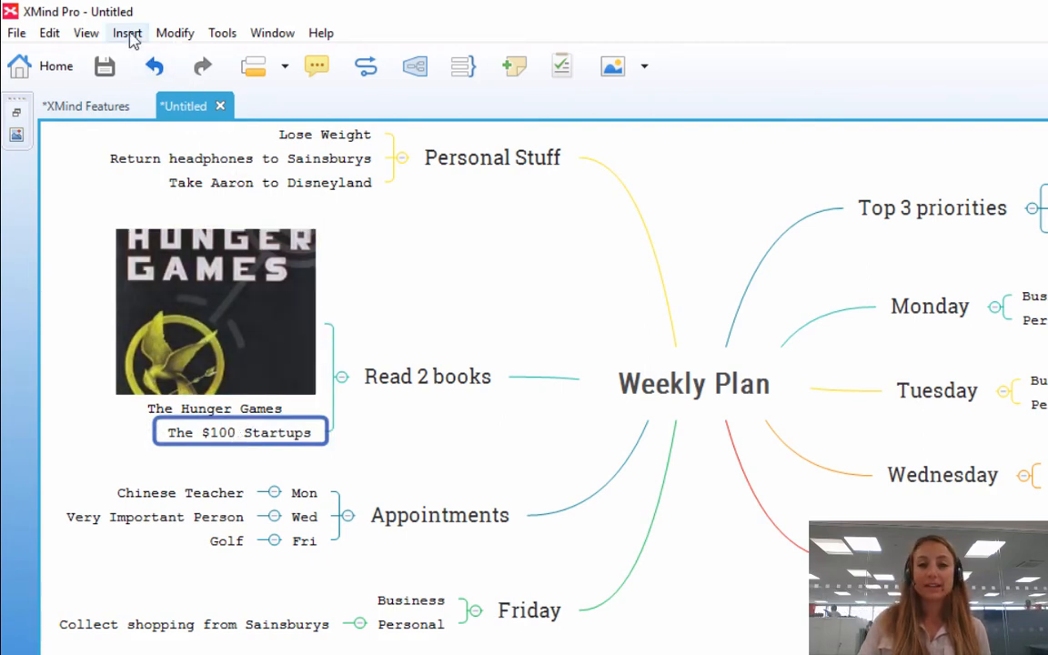
Add the $100 Startup cover from file, then remove The $100 Startups topic.
left_click(127, 32)
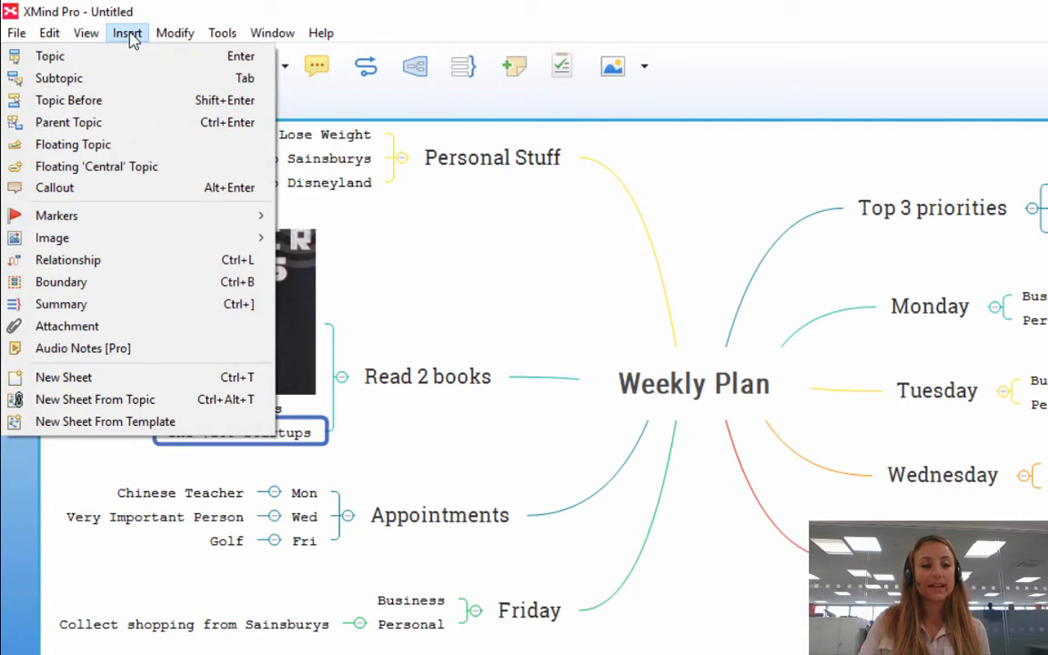
mouse_move(51, 238)
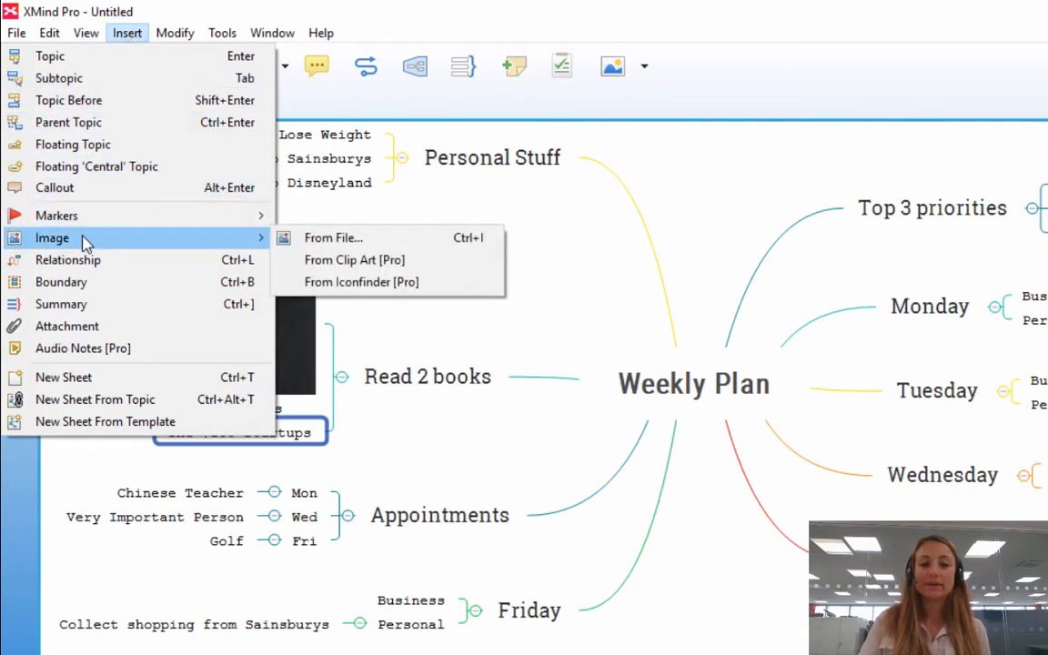
mouse_move(333, 238)
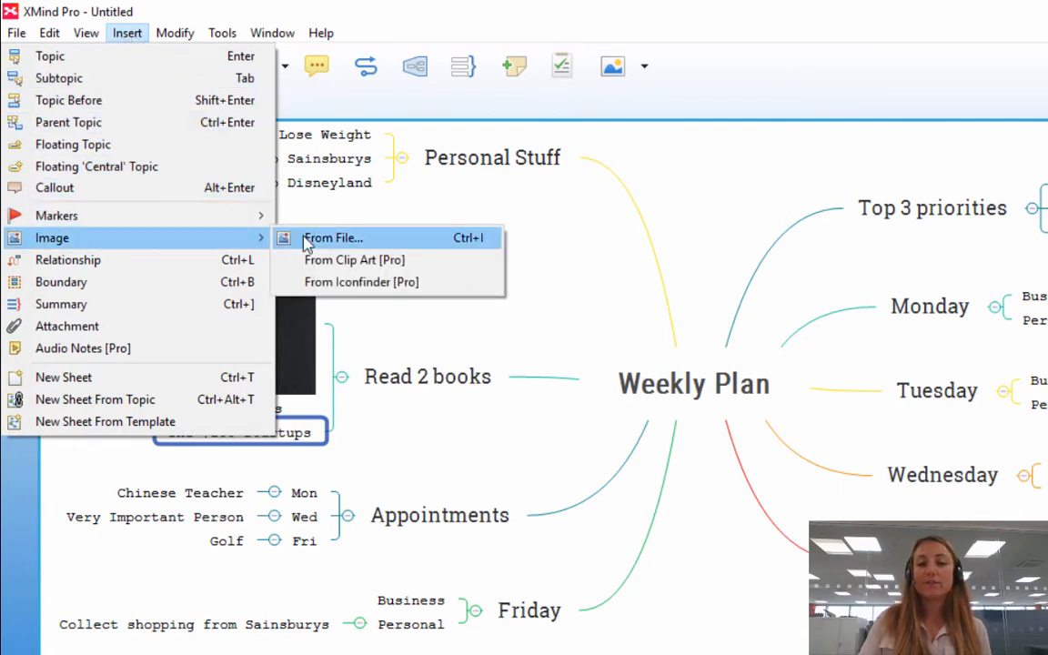
left_click(332, 238)
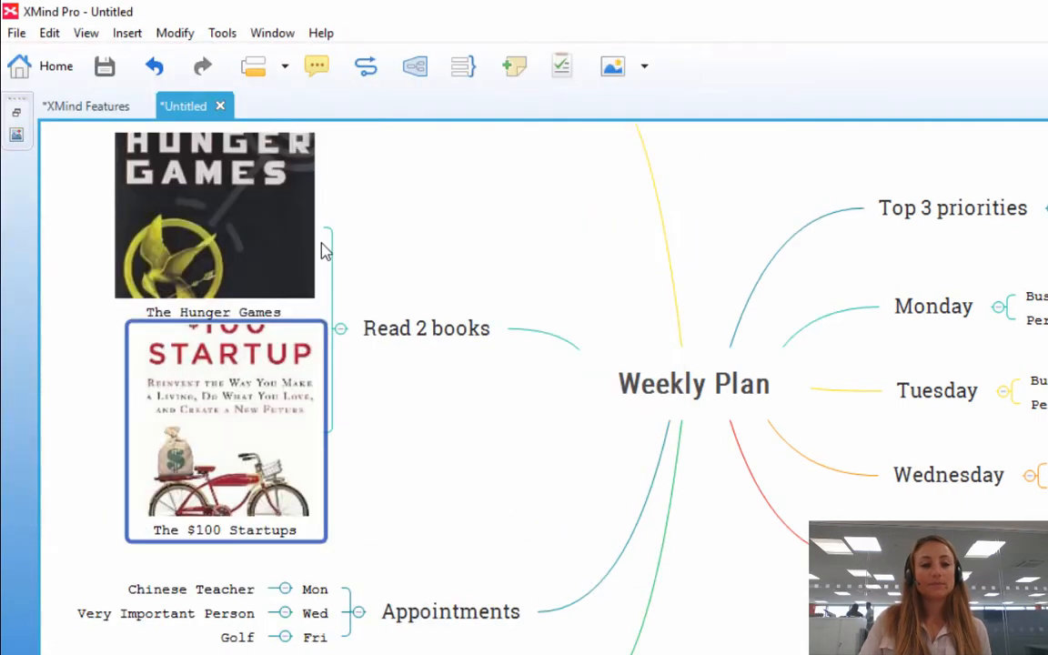
left_click(225, 428)
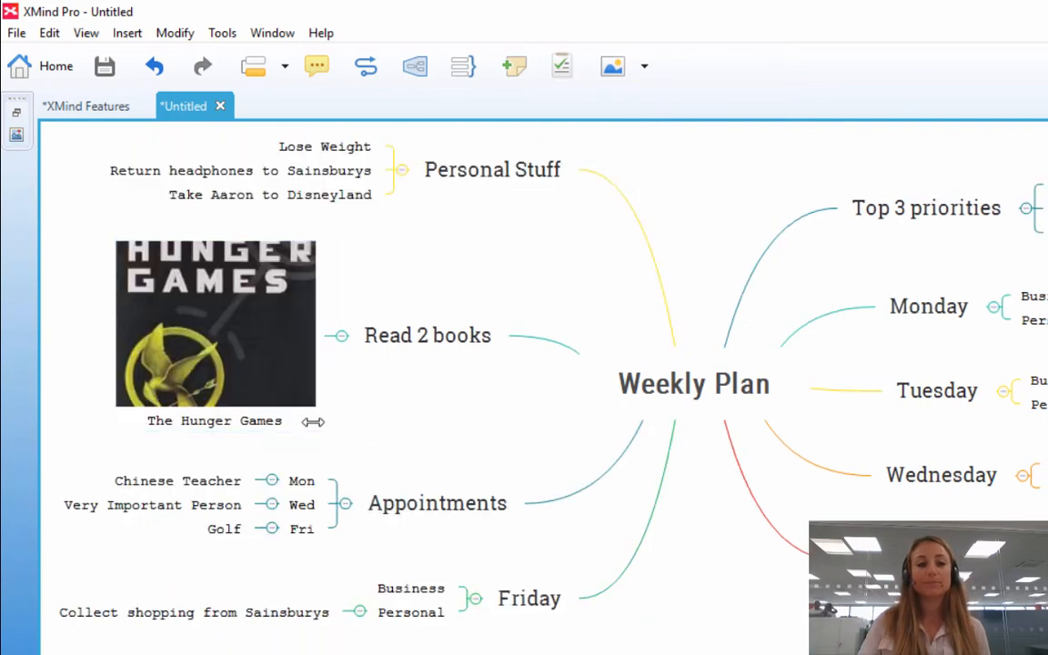
Delete the cover image from The Hunger Games topic.
right_click(215, 323)
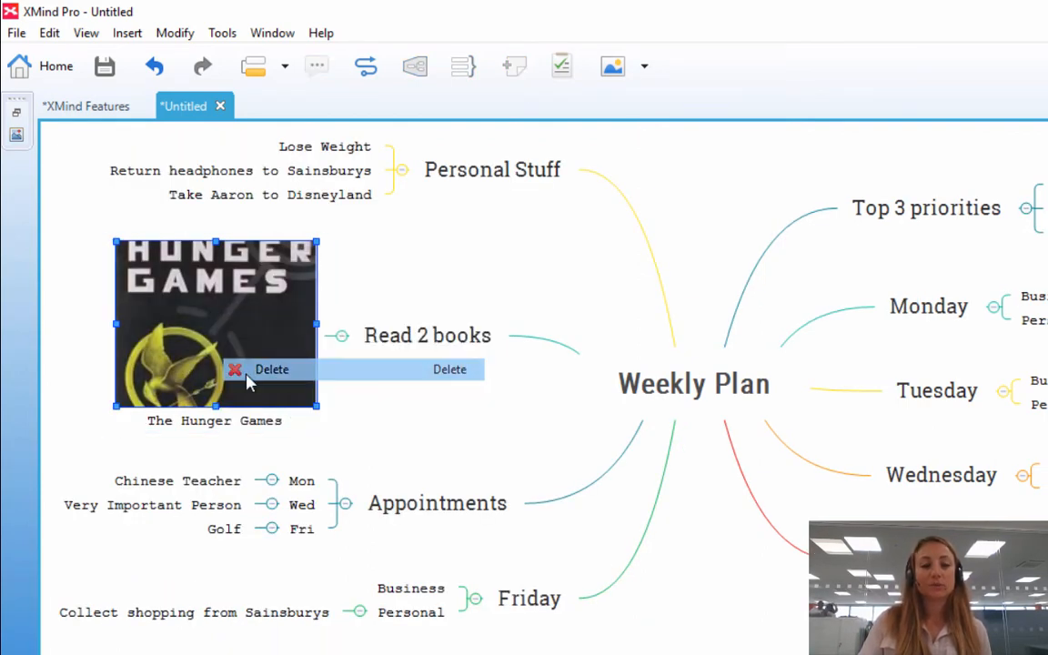
left_click(271, 370)
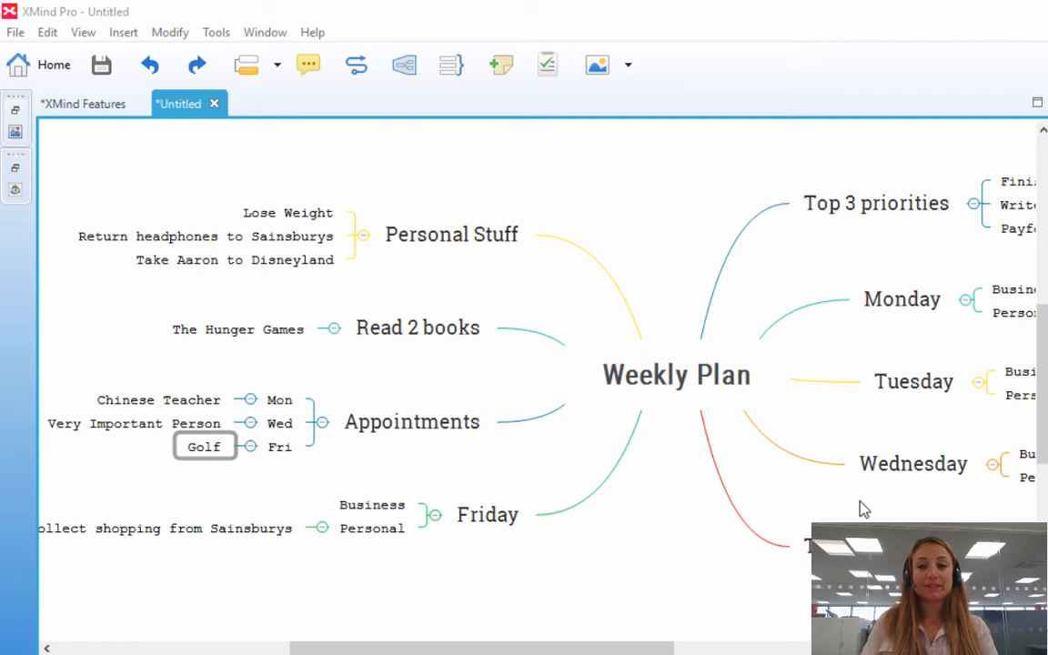
mouse_move(356, 455)
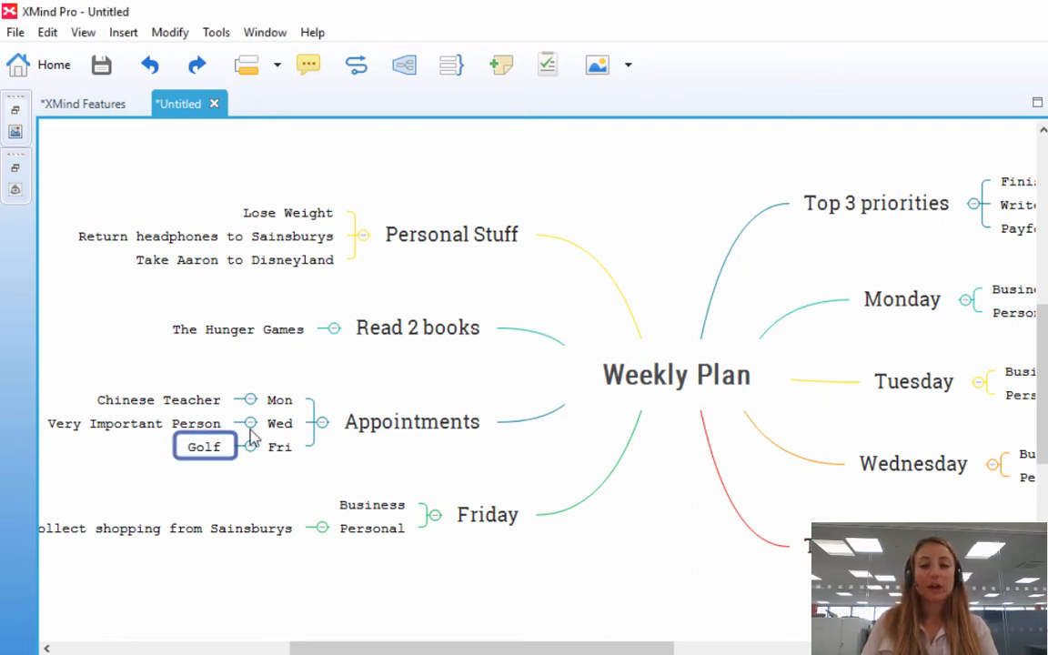
Browse the clip art library down to Sports for a golf clubs picture.
left_click(597, 65)
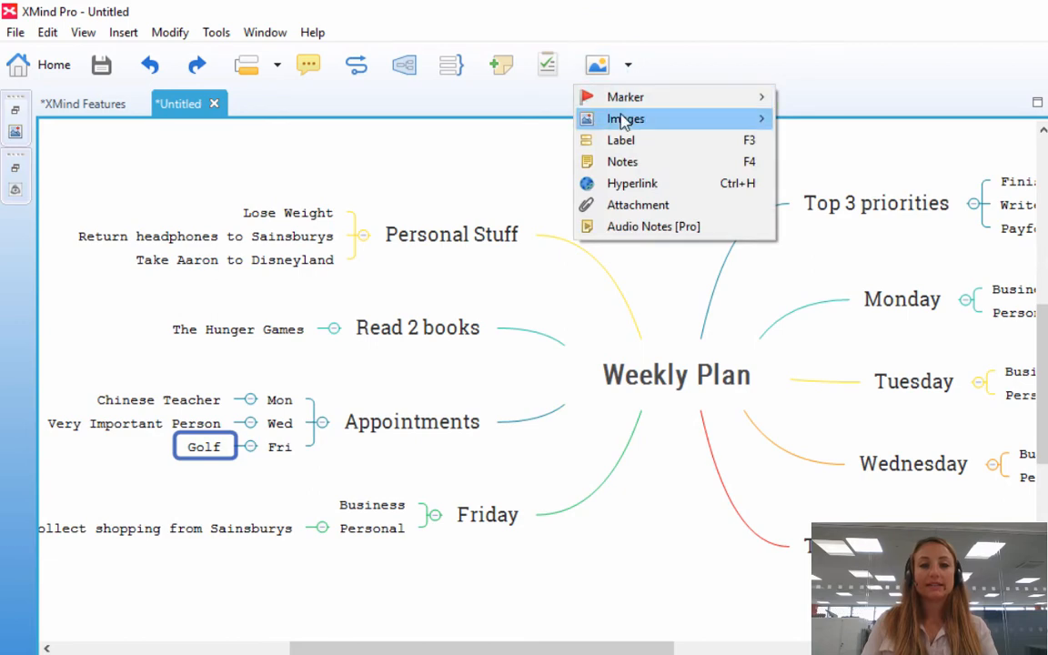
mouse_move(625, 118)
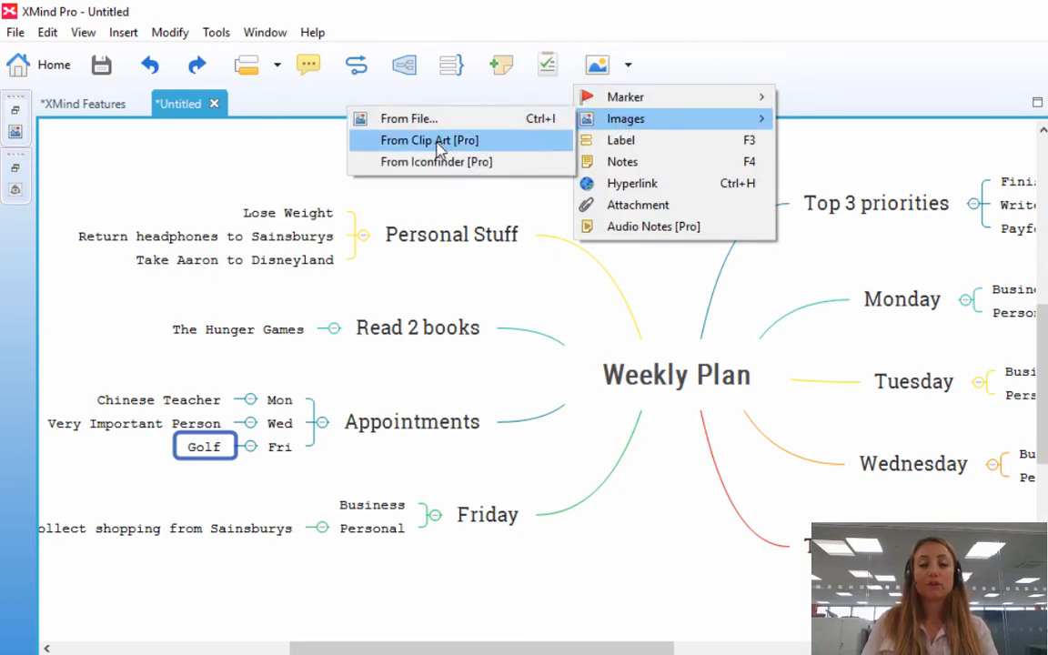
left_click(429, 140)
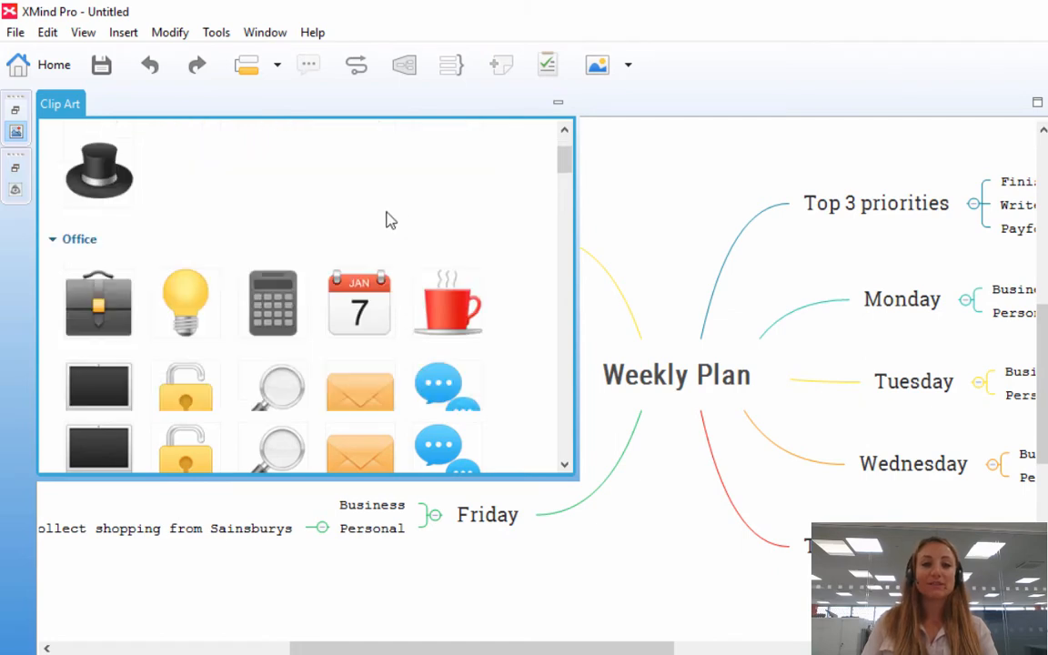
scroll("down", 3)
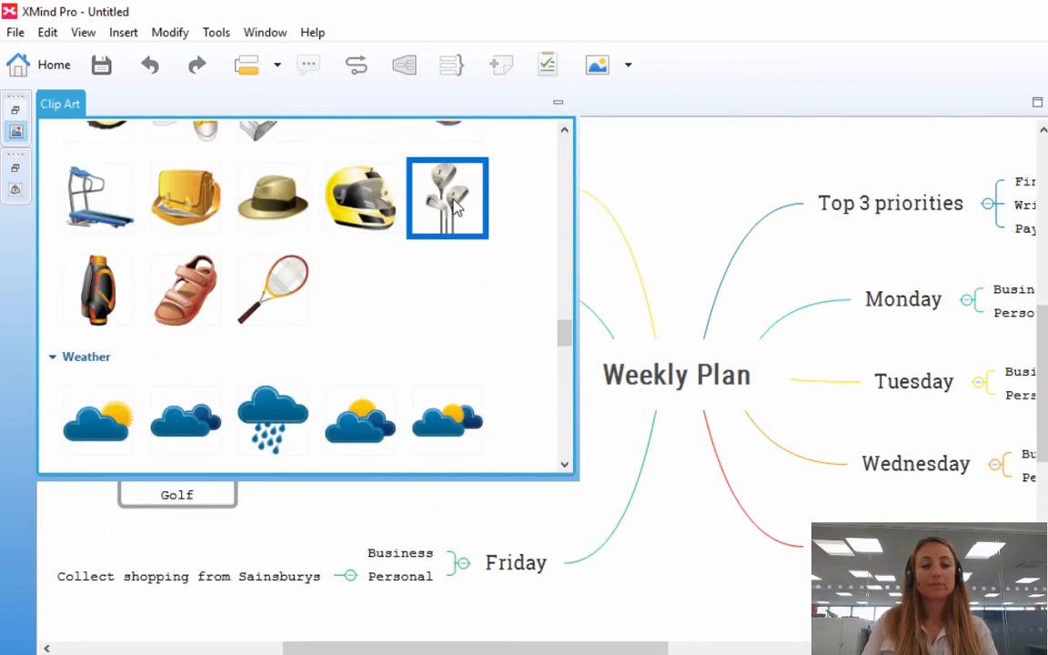
mouse_move(17, 132)
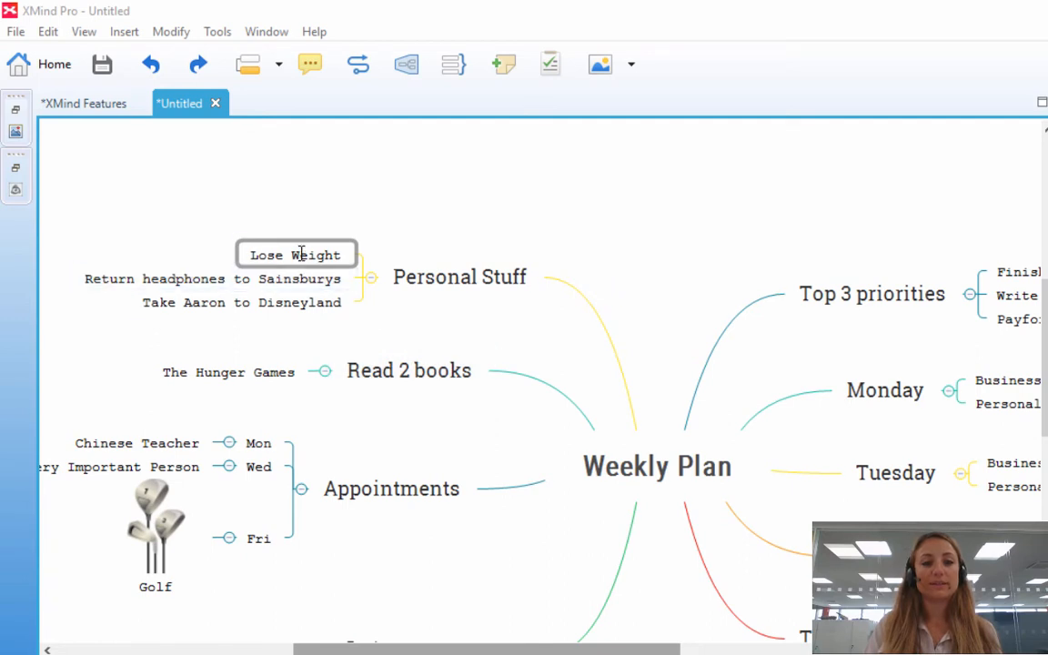
Select Lose Weight and search Iconfinder for 'diet' icons.
left_click(600, 64)
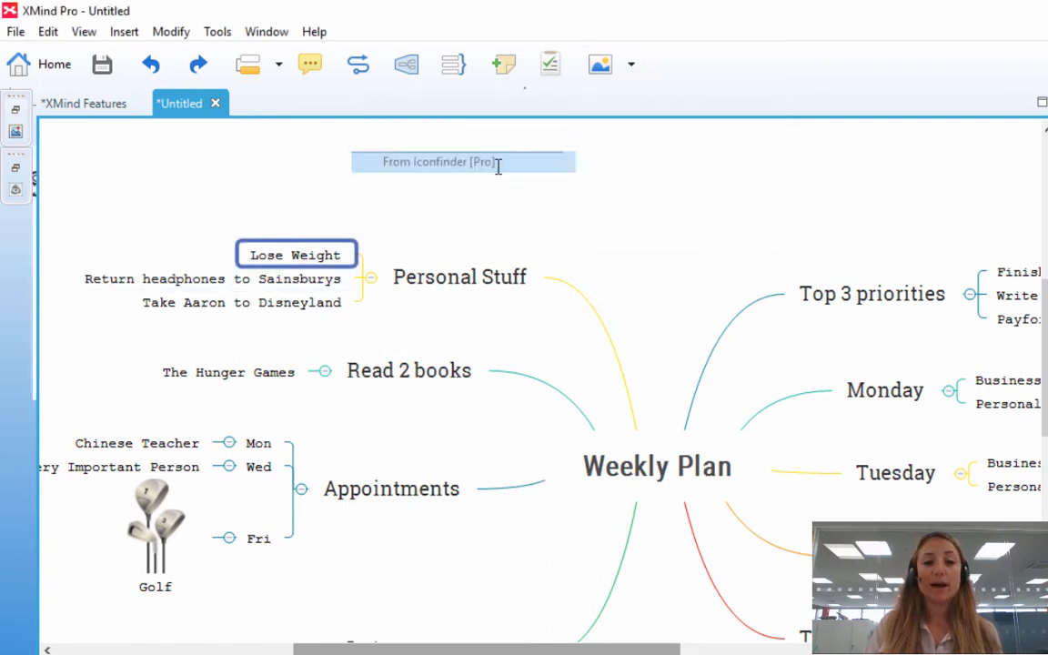
type("diet")
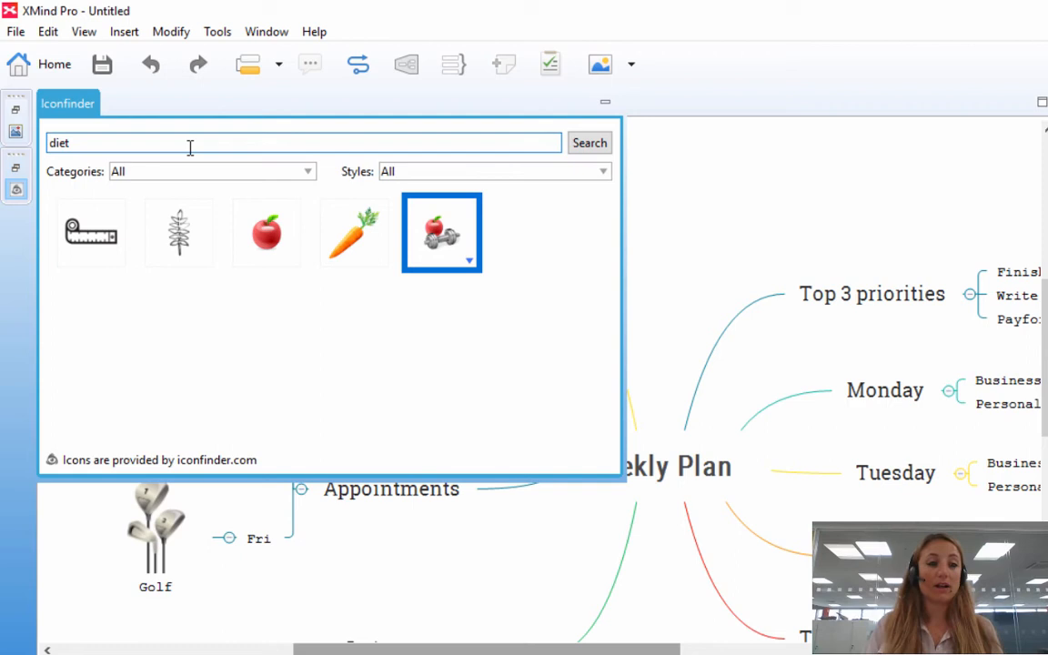
mouse_move(428, 247)
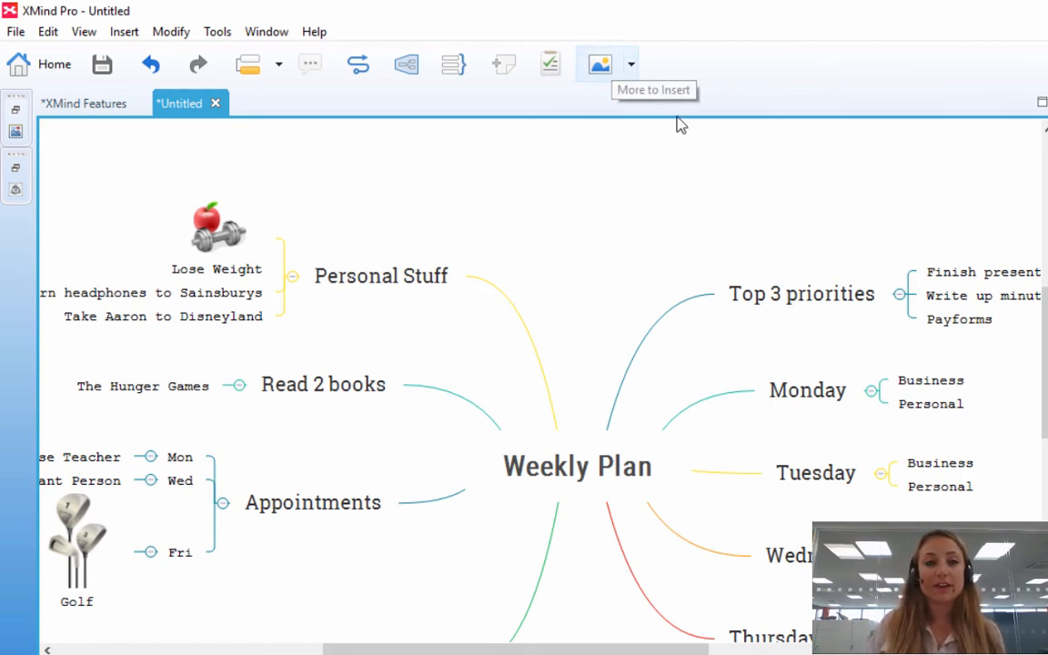
Show the Insert menu's Image submenu.
left_click(124, 31)
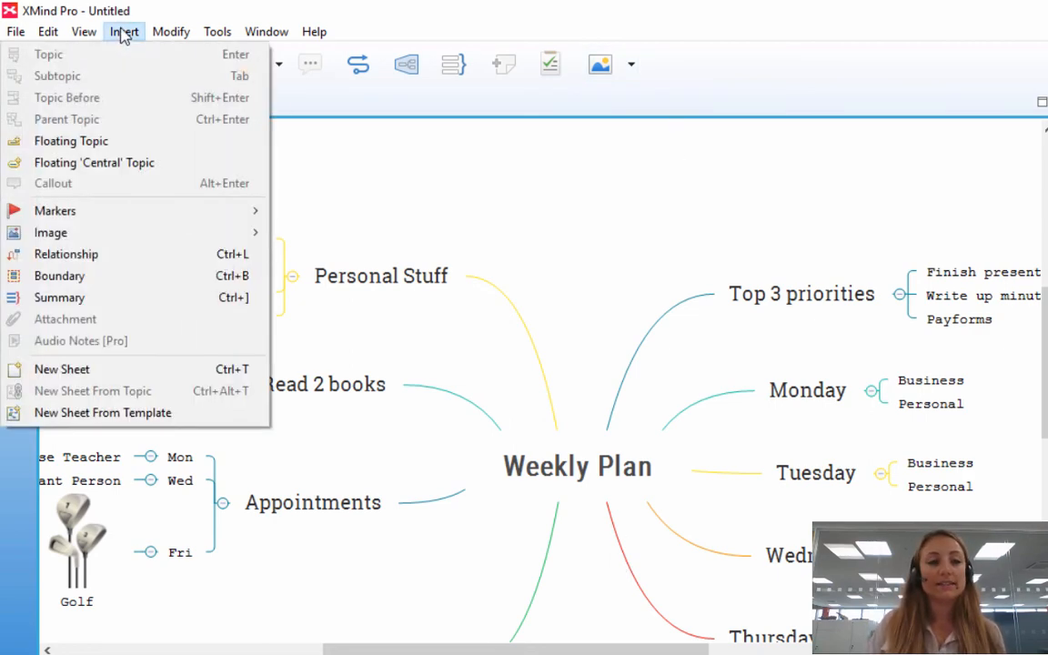
mouse_move(50, 232)
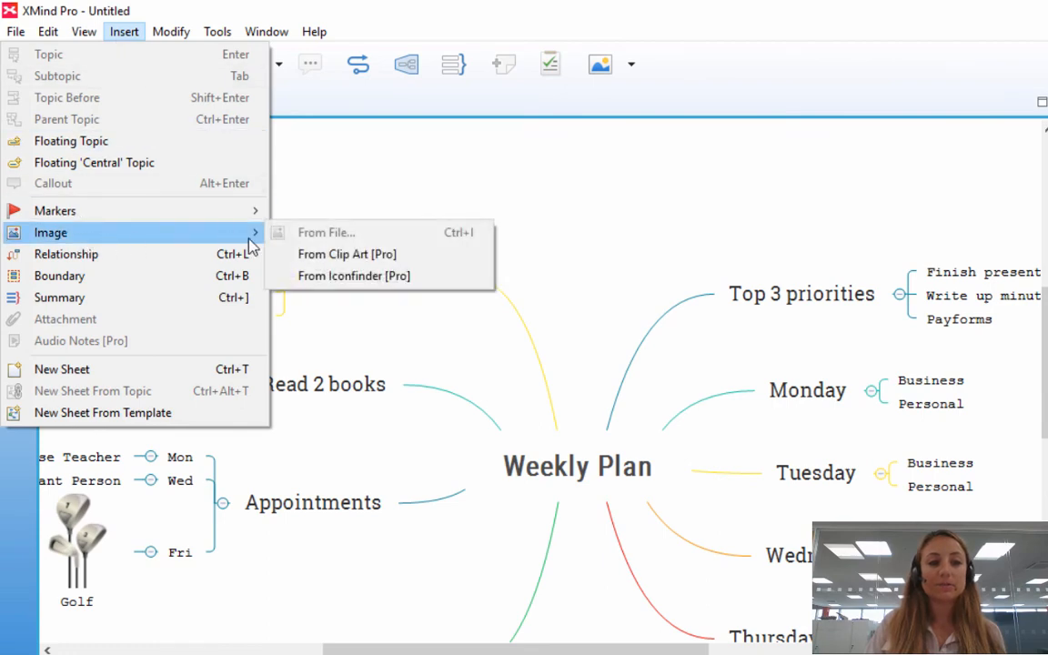